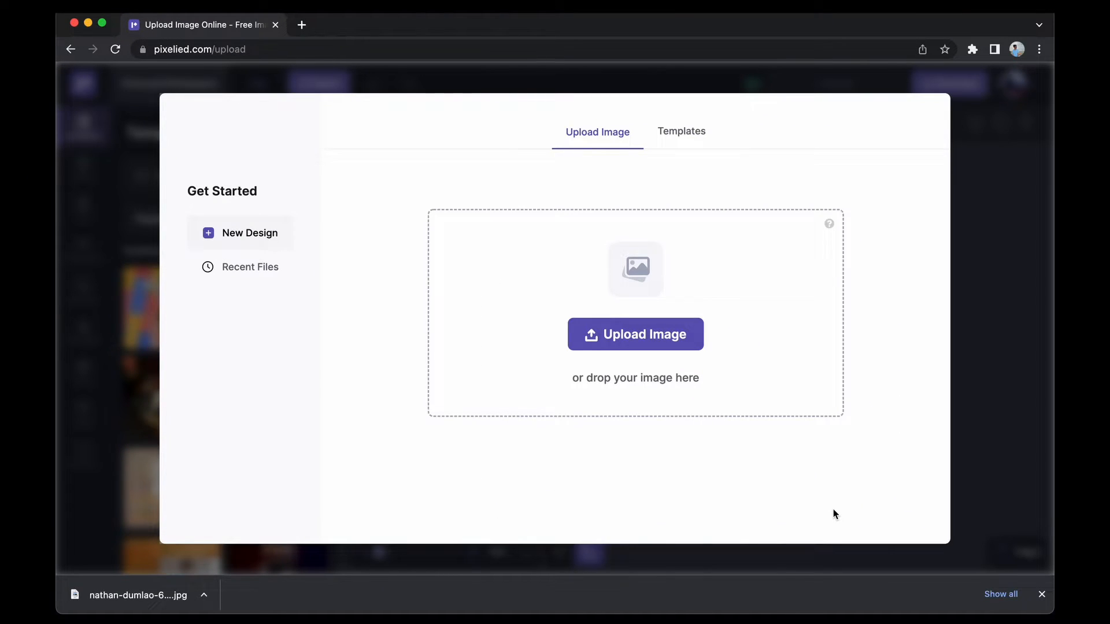
Upload the coffee-cheers photo as a new design in the editor
{"action": "left_click", "coordinate": [636, 334]}
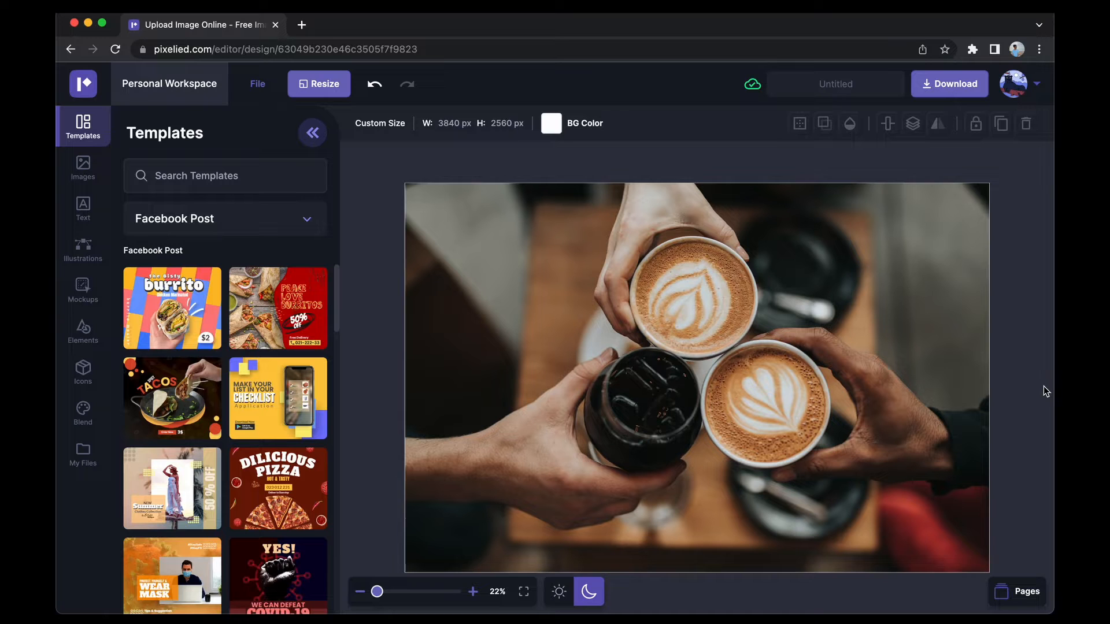
Select the coffee photo on the canvas to scale it up
{"action": "left_click", "coordinate": [695, 378]}
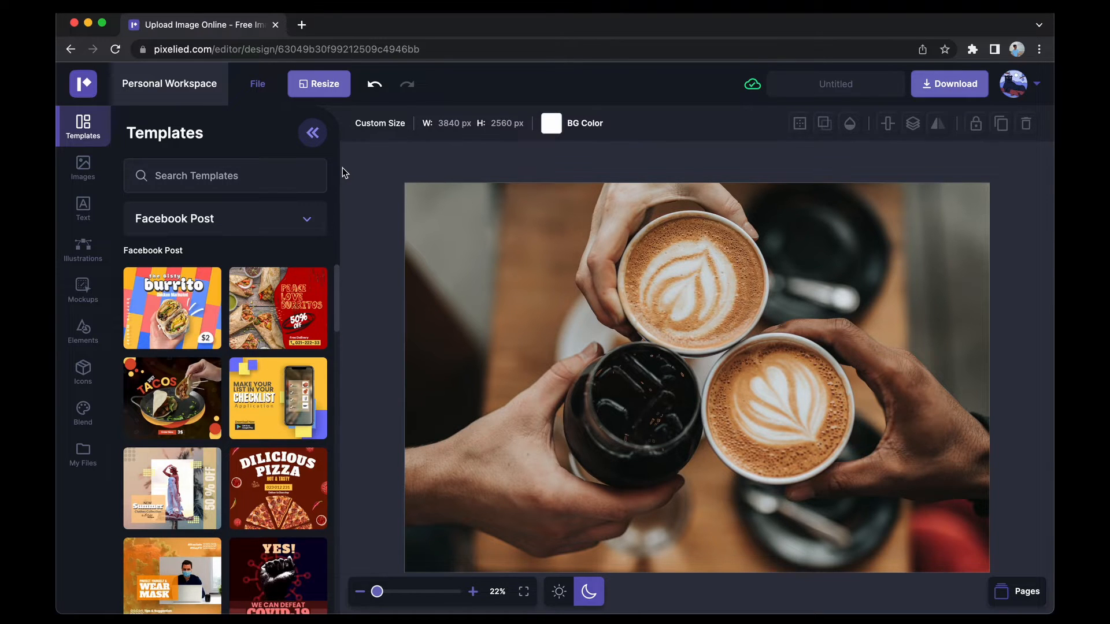
Browse the Text Styles presets down to the DOWNLOAD our new app style
{"action": "left_click", "coordinate": [83, 208]}
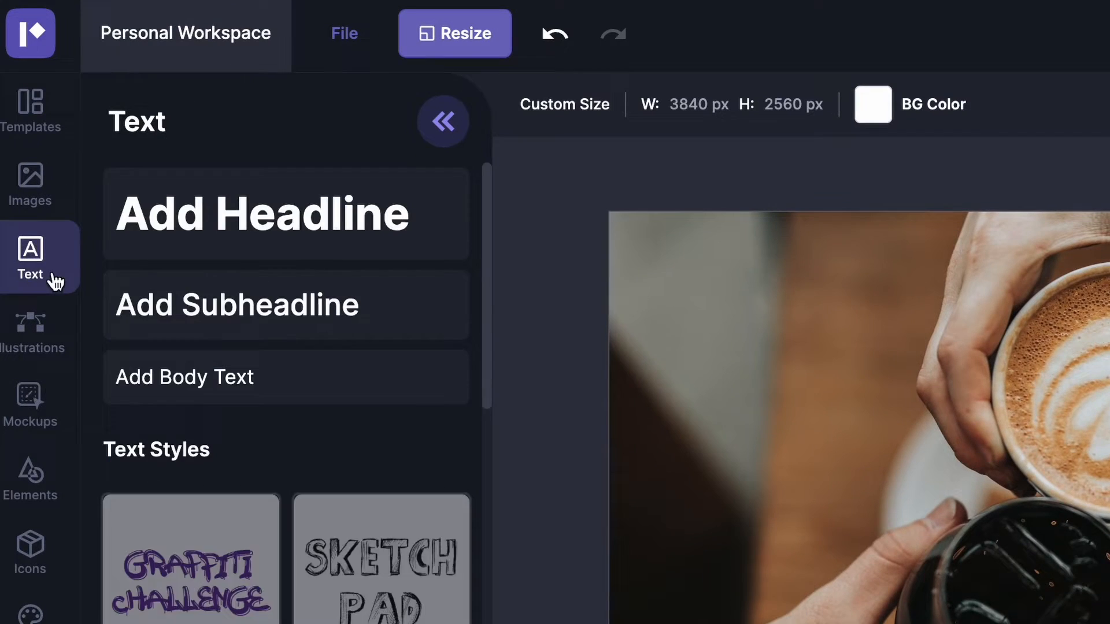
{"action": "left_click", "coordinate": [287, 214]}
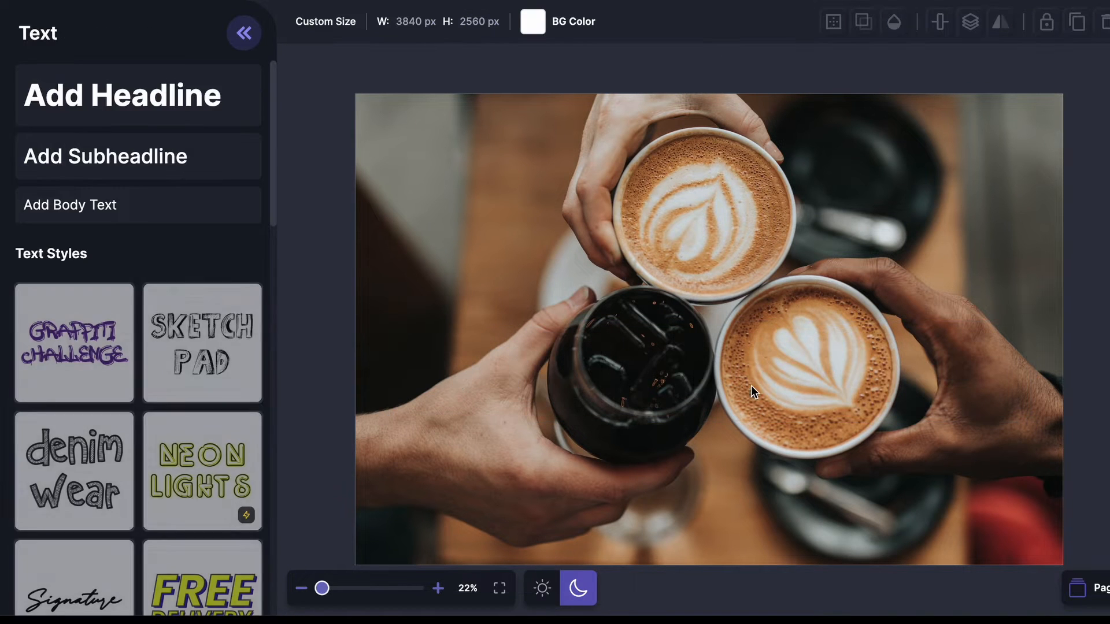
{"action": "scroll", "scroll_direction": "down", "scroll_amount": 3}
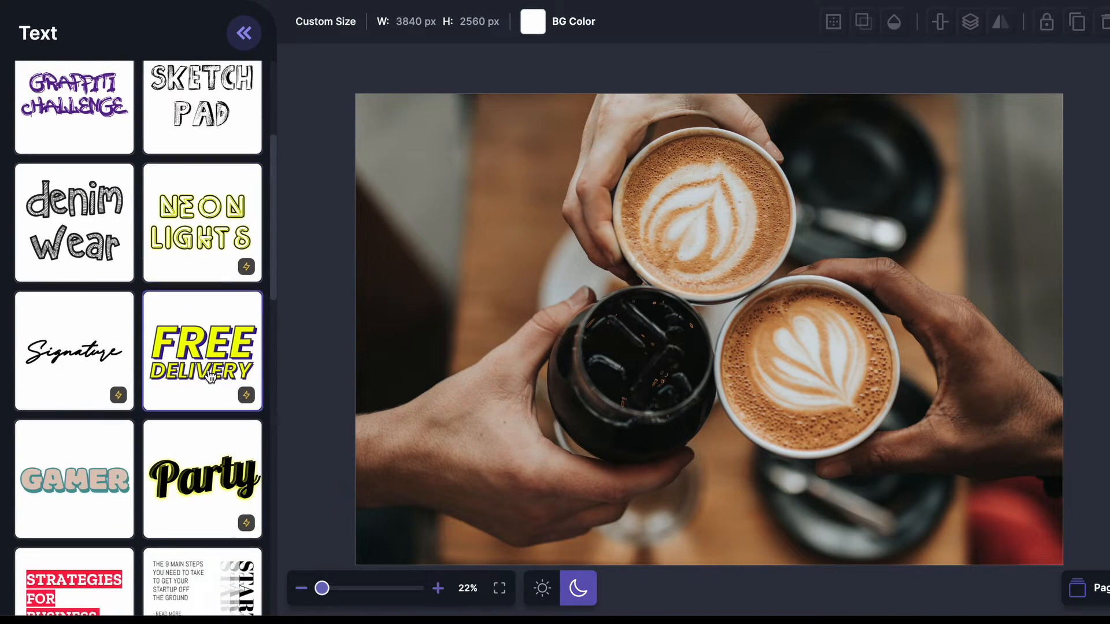
{"action": "scroll", "scroll_direction": "down", "scroll_amount": 3}
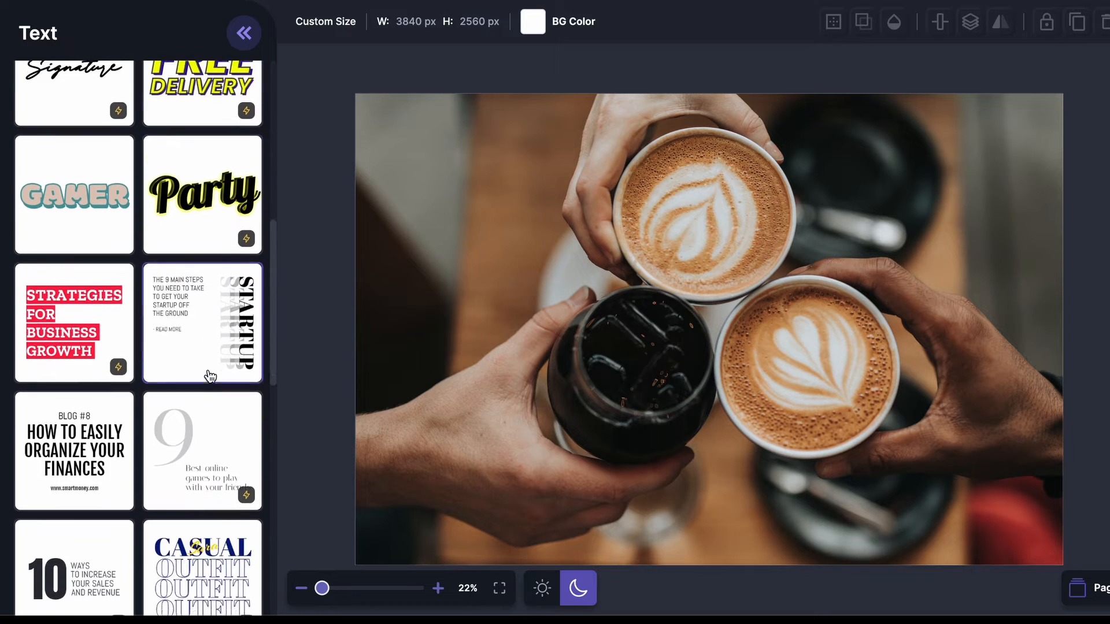
{"action": "scroll", "scroll_direction": "down", "scroll_amount": 3}
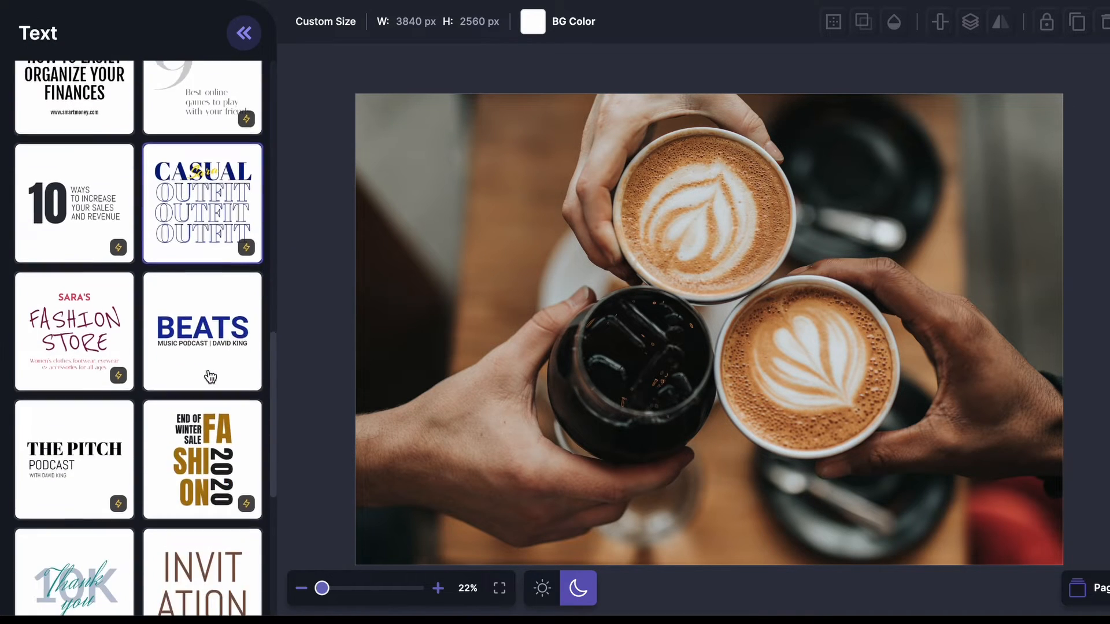
{"action": "scroll", "scroll_direction": "down", "scroll_amount": 3}
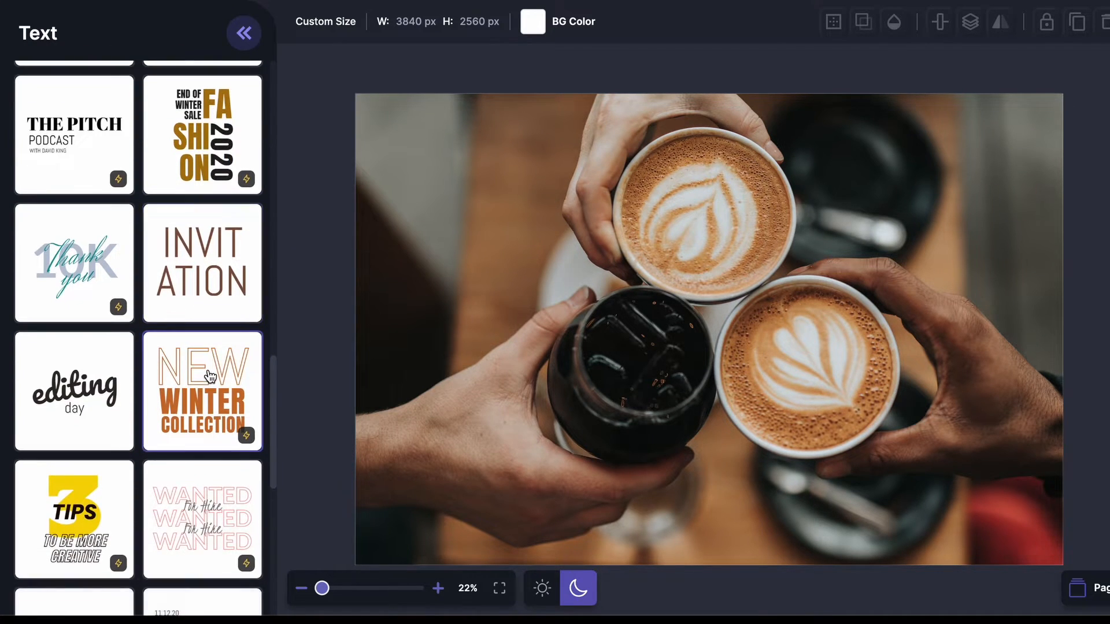
{"action": "scroll", "scroll_direction": "down", "scroll_amount": 3}
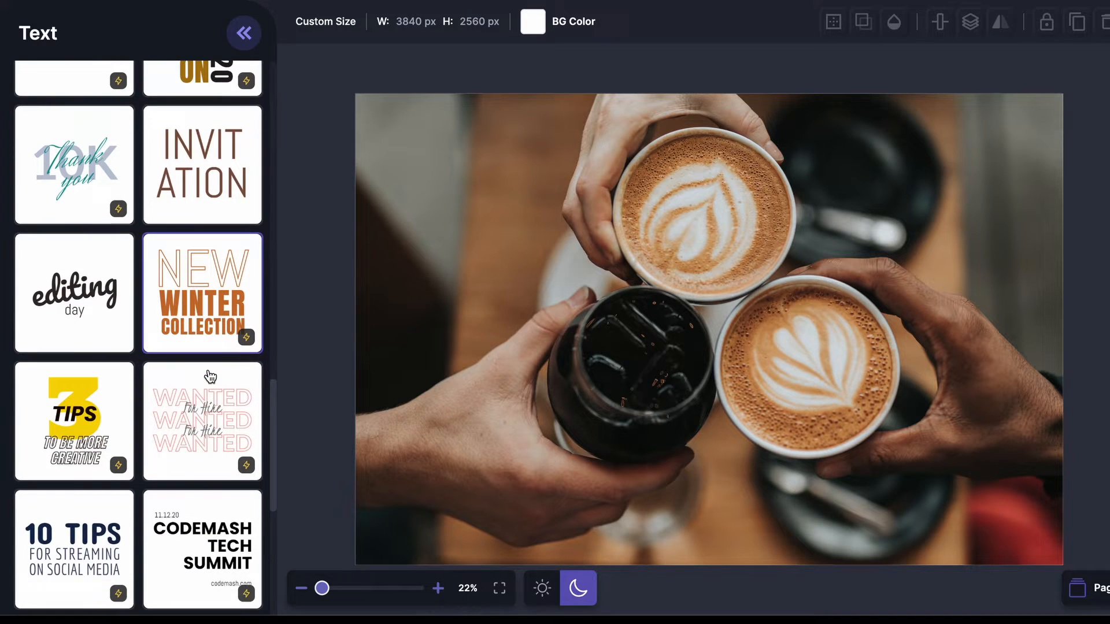
{"action": "scroll", "scroll_direction": "down", "scroll_amount": 3}
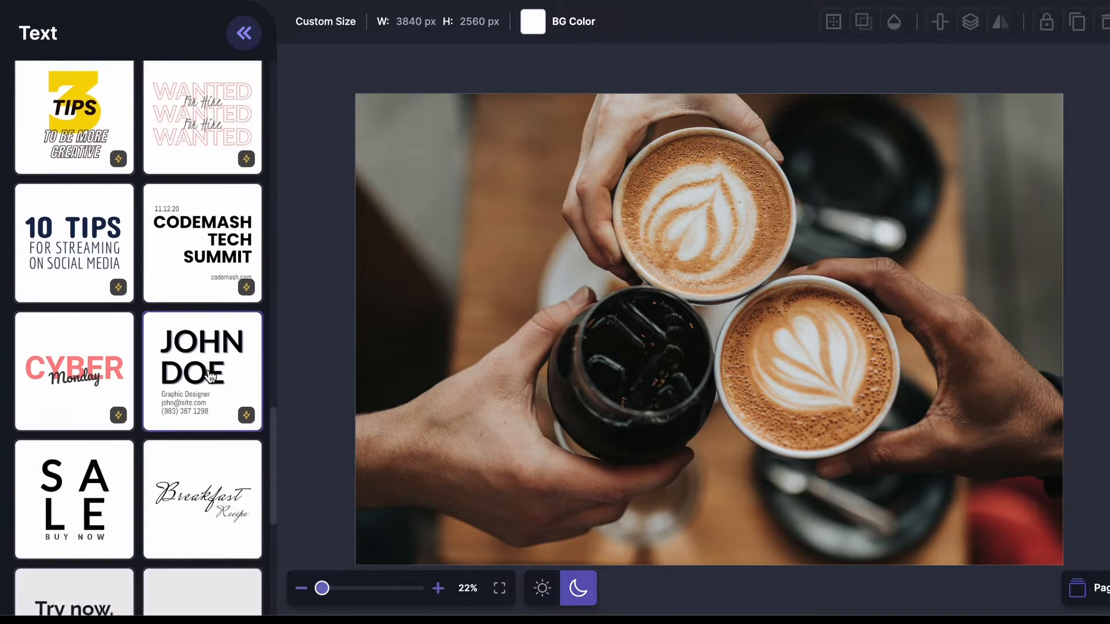
{"action": "scroll", "scroll_direction": "down", "scroll_amount": 3}
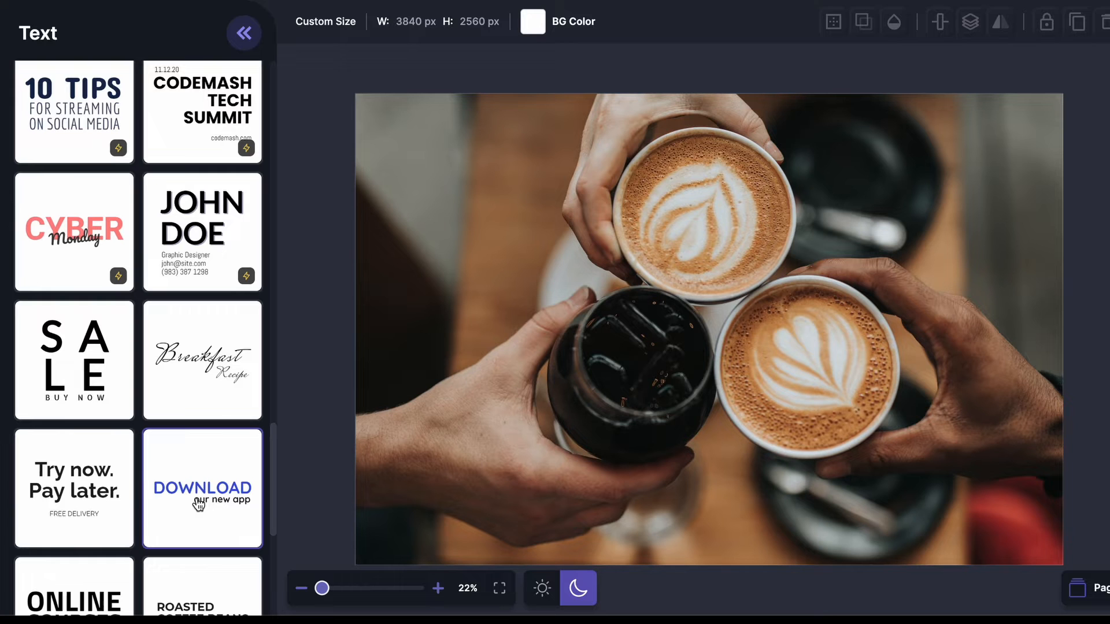
{"action": "mouse_move", "coordinate": [201, 497]}
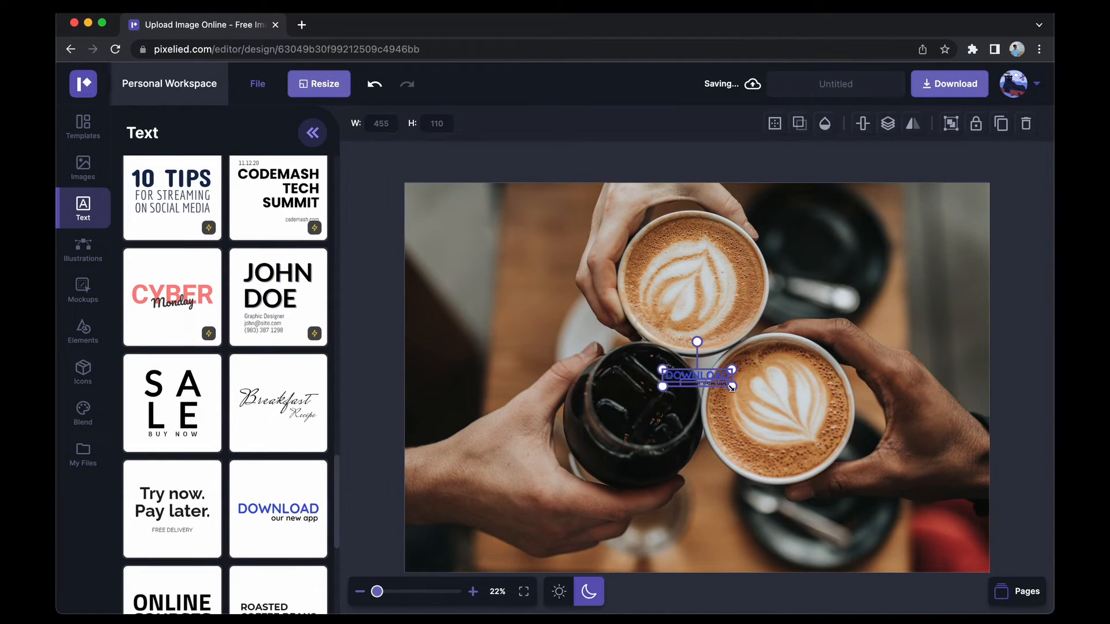
Enlarge the added text block and select the DOWNLOAD headline alone
{"action": "left_click_drag", "start_coordinate": [734, 386], "coordinate": [938, 456]}
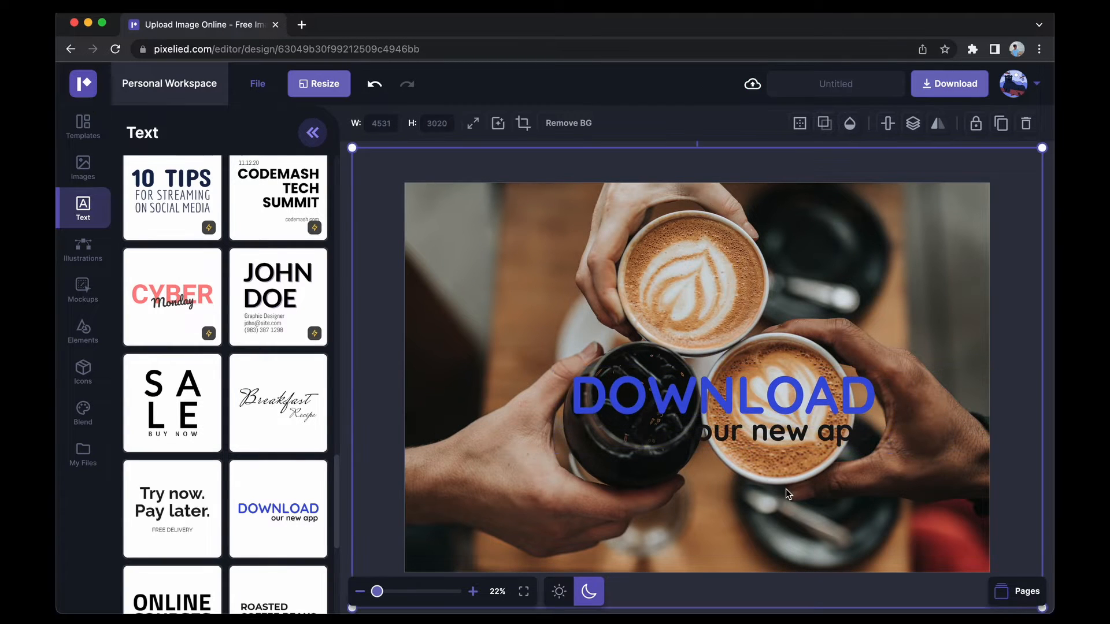
{"action": "left_click", "coordinate": [772, 432]}
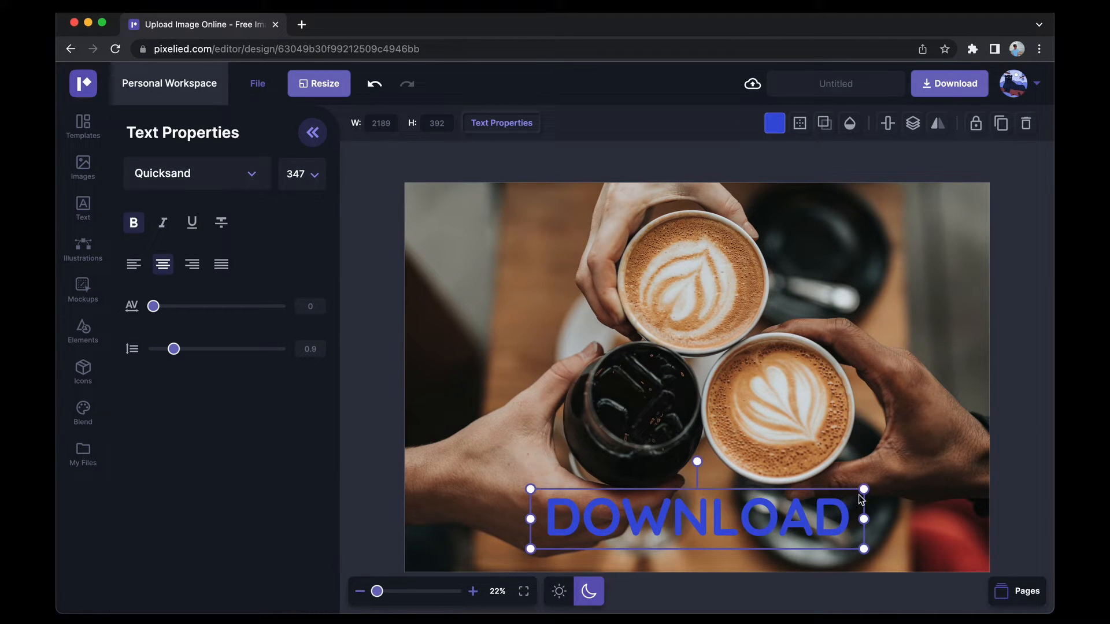
Replace the DOWNLOAD headline text with 'Coffee'
{"action": "double_click", "coordinate": [697, 521]}
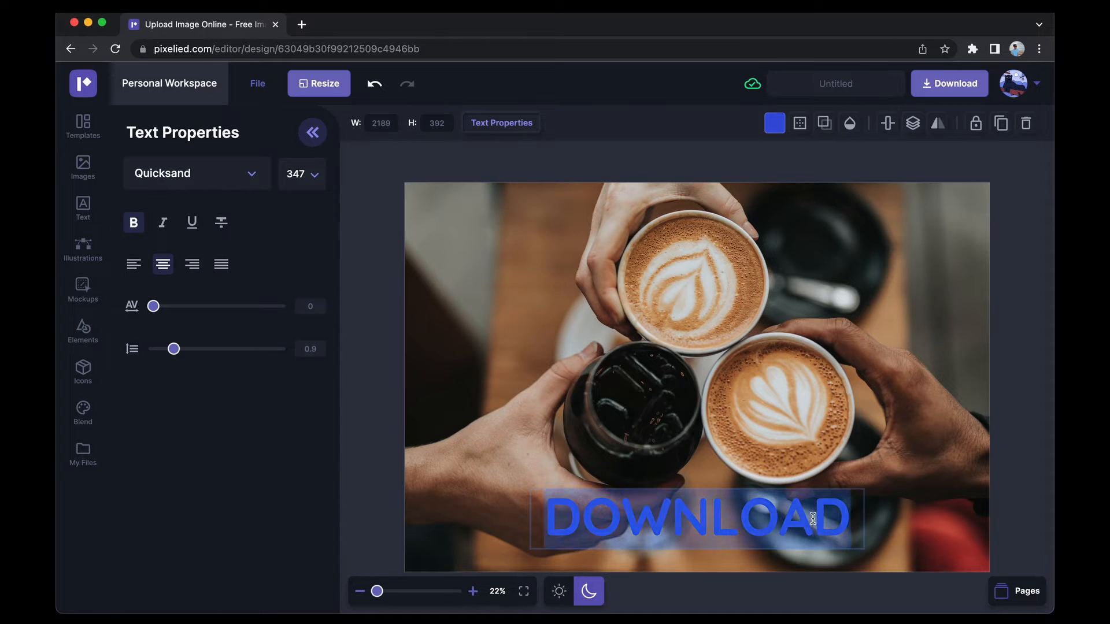
{"action": "type", "text": "Coffee"}
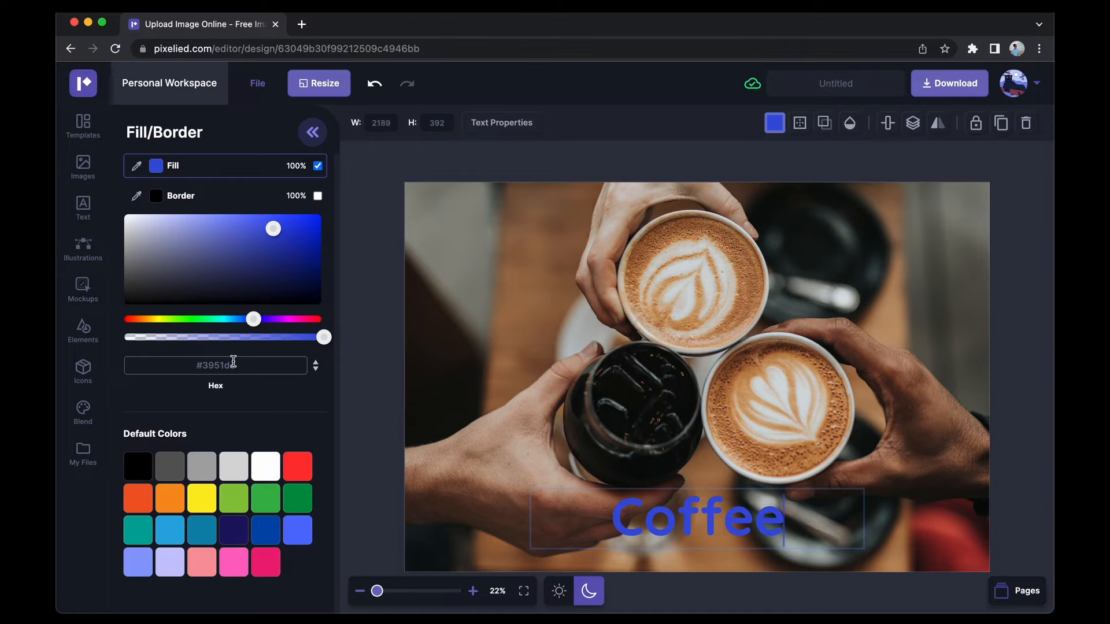
Fill the Coffee headline with white and deselect it
{"action": "left_click", "coordinate": [265, 466]}
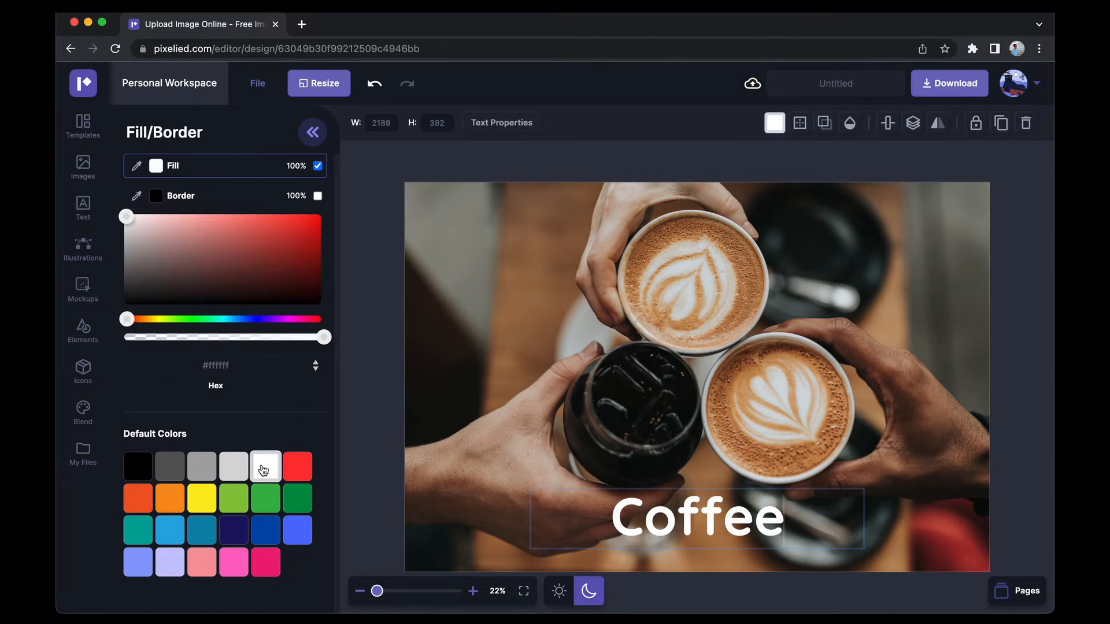
{"action": "left_click", "coordinate": [83, 207]}
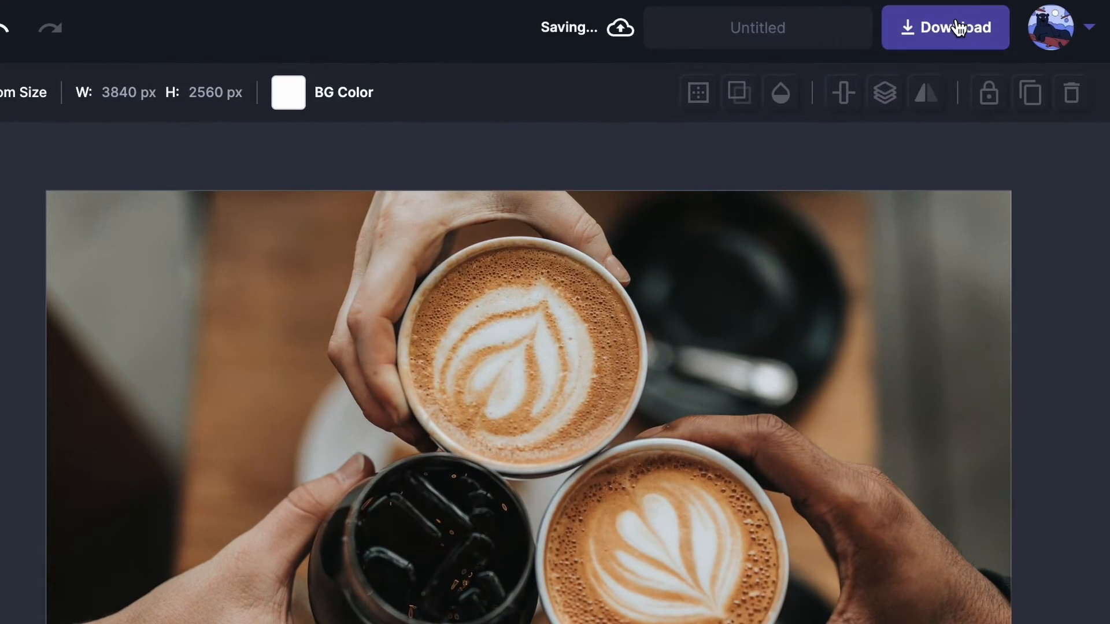
Download the finished design as a PNG file
{"action": "left_click", "coordinate": [946, 28]}
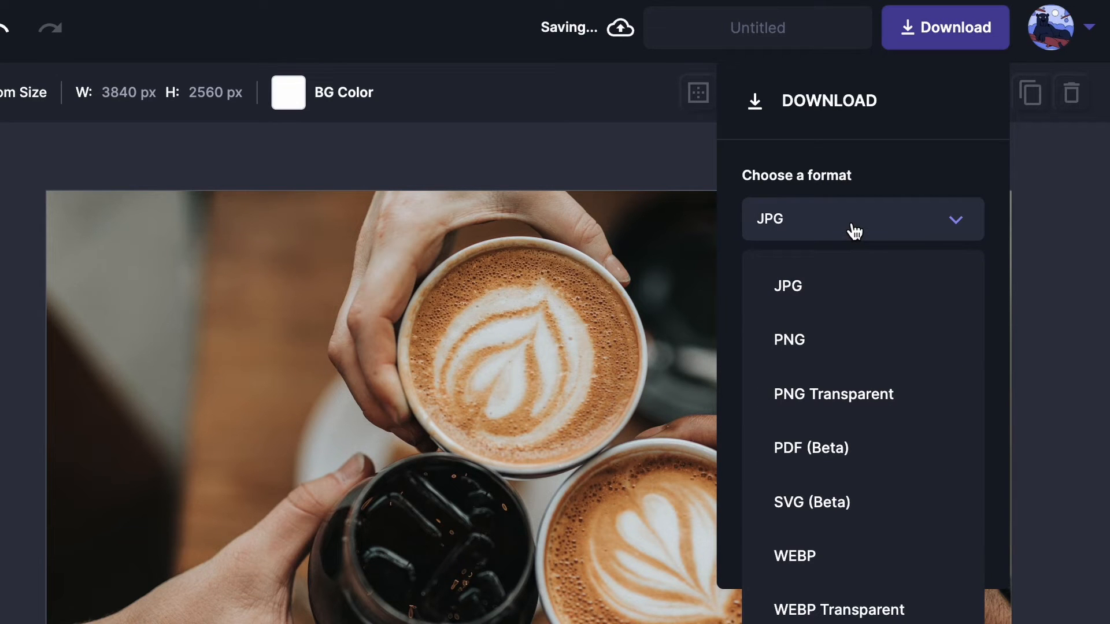
{"action": "left_click", "coordinate": [789, 340]}
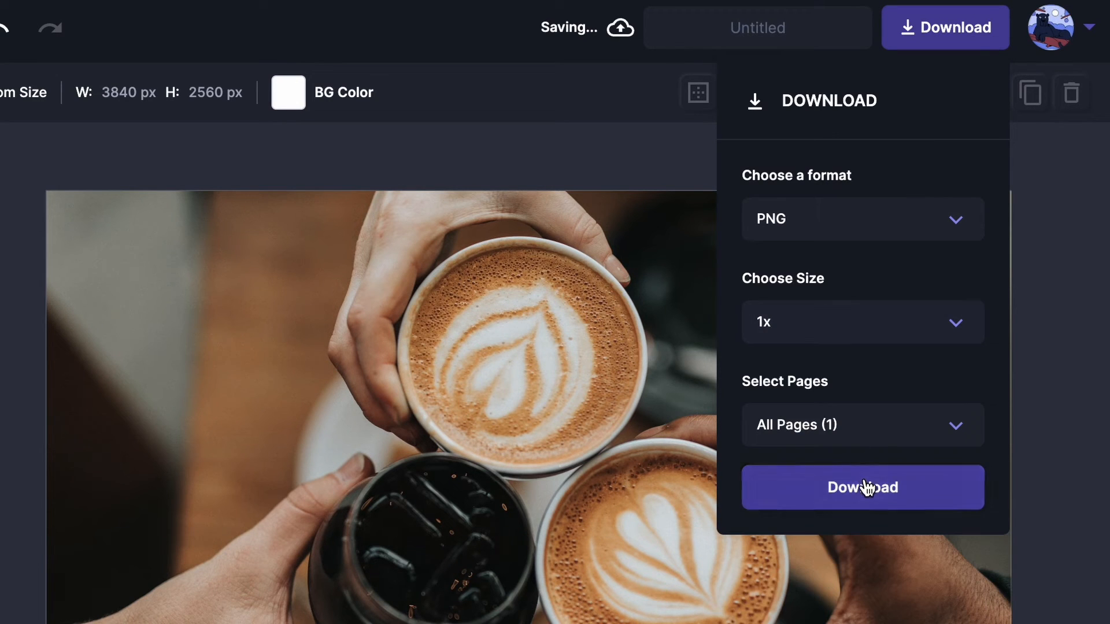
{"action": "left_click", "coordinate": [862, 486]}
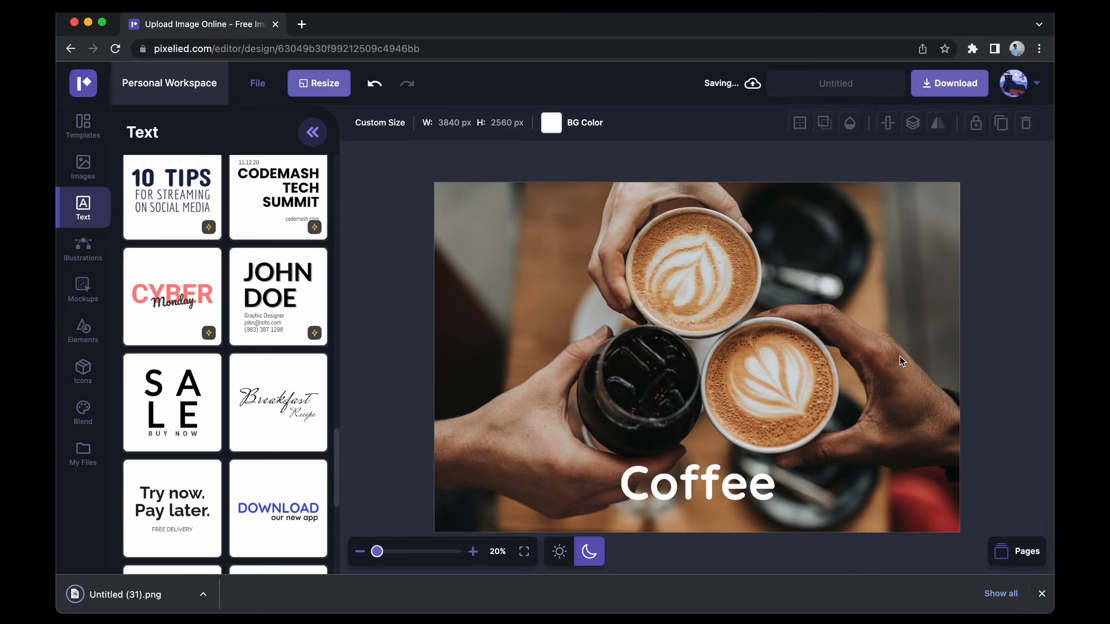